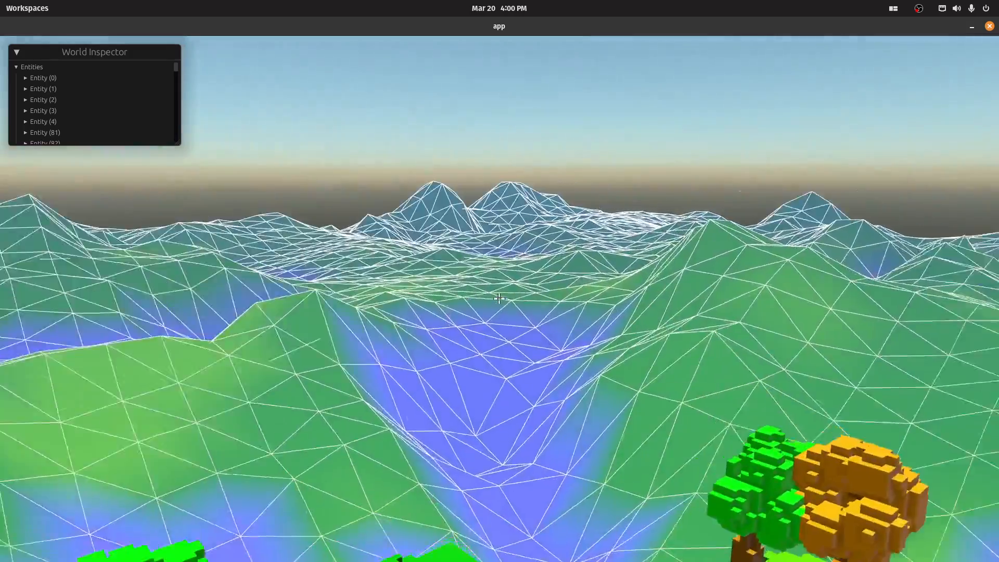
- Disable the wireframe overlay so the voxel character stands among trees on grassy terrain
left_click(18, 51)
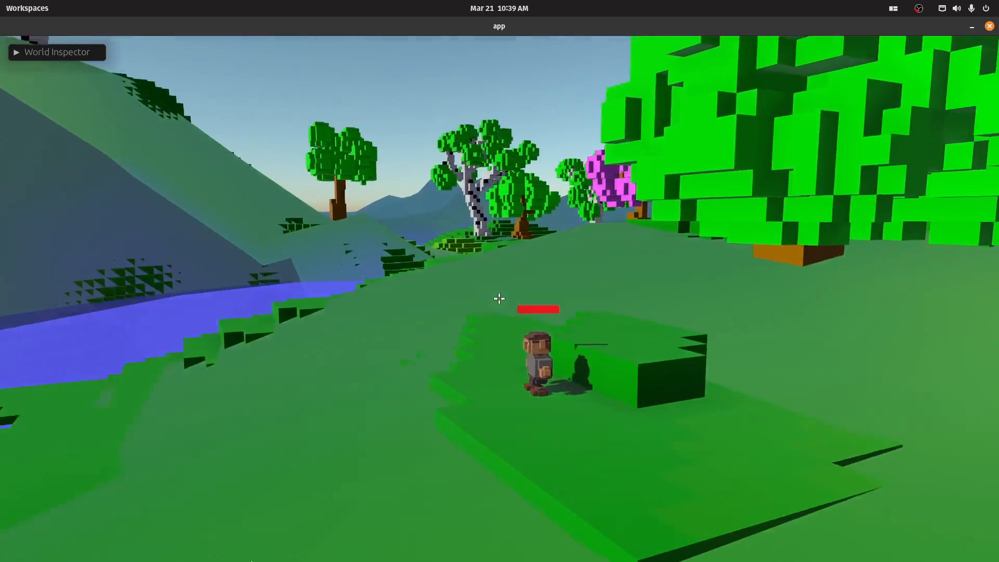